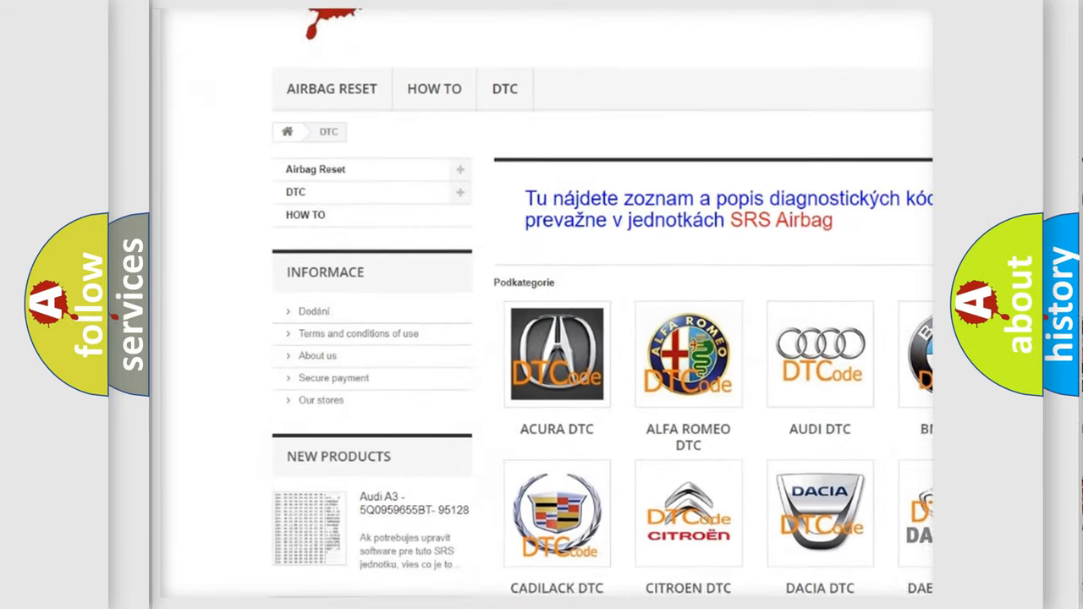
scroll(down, 3)
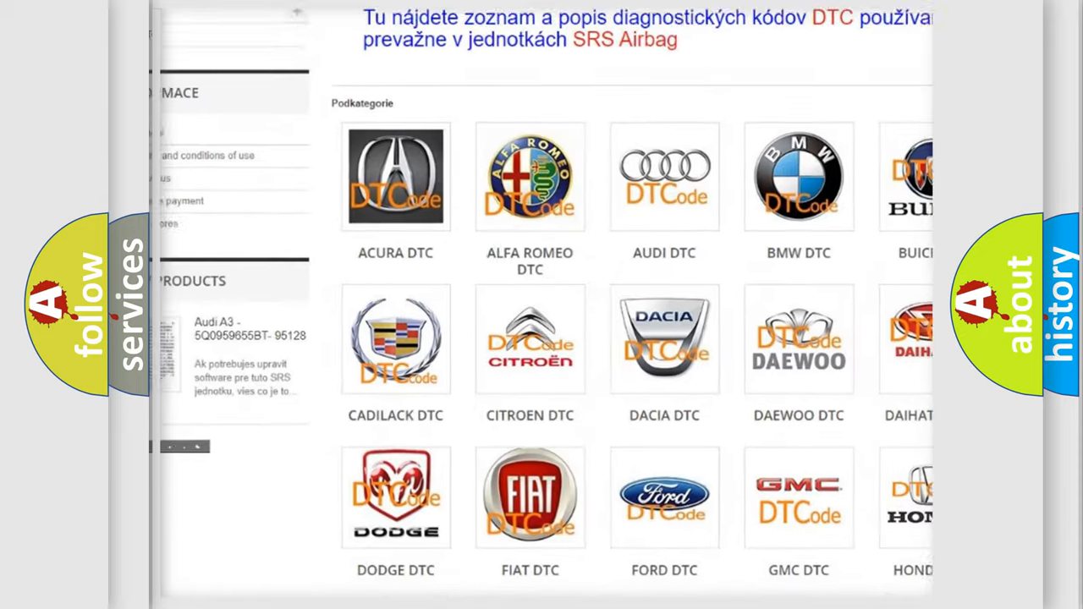
scroll(down, 3)
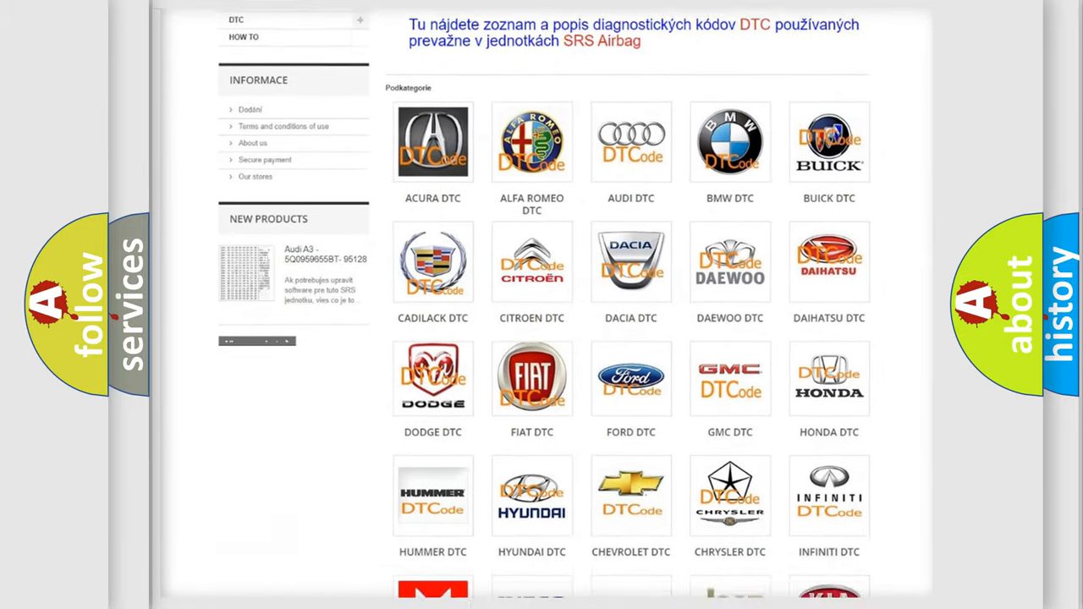
scroll(down, 3)
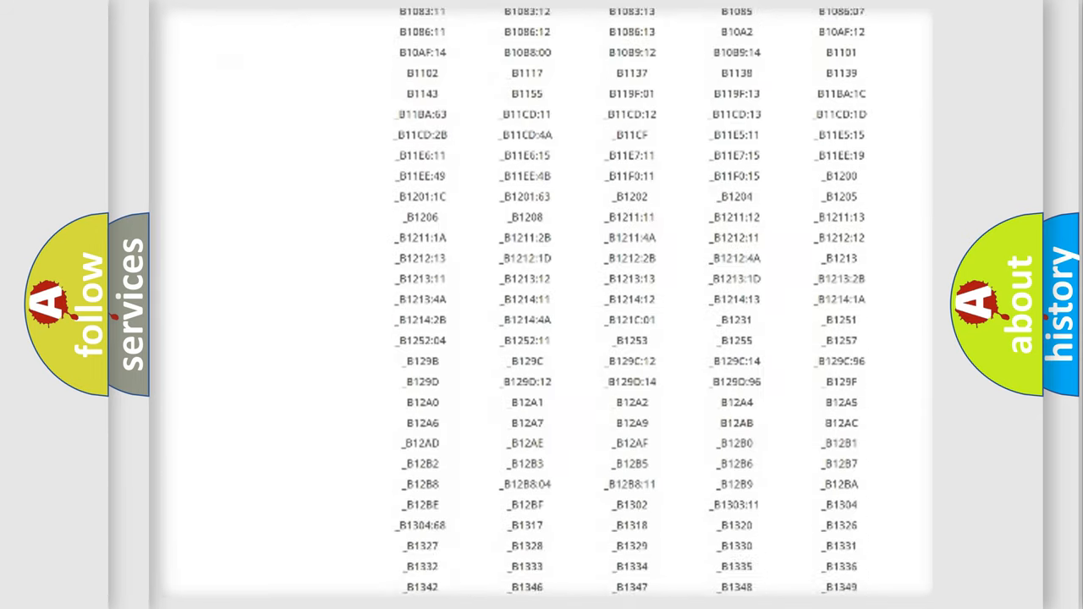
scroll(down, 3)
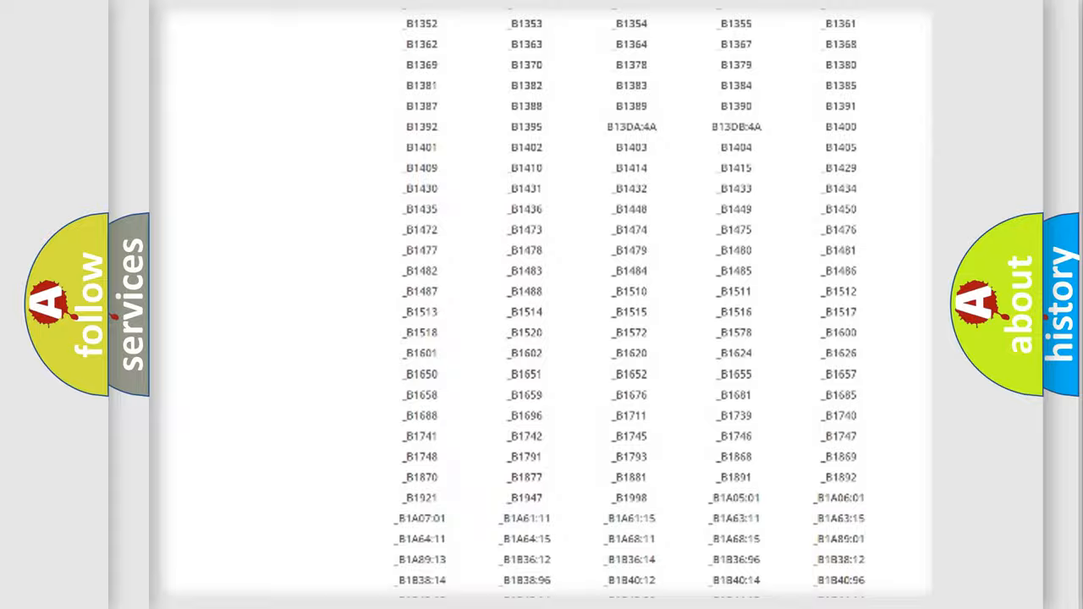
scroll(up, 3)
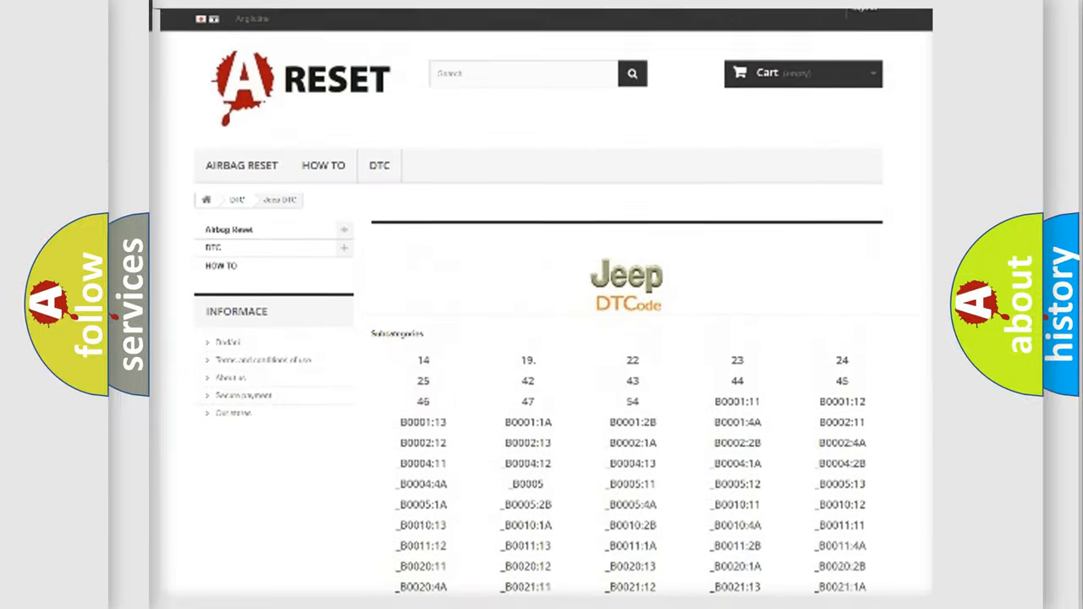